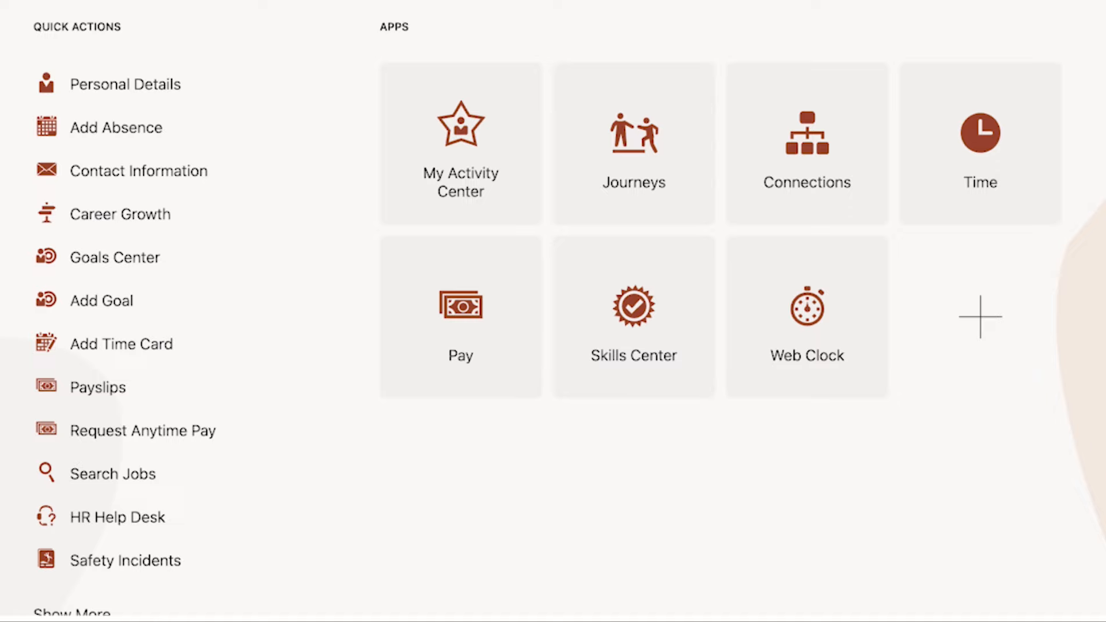
mouse_move(446, 159)
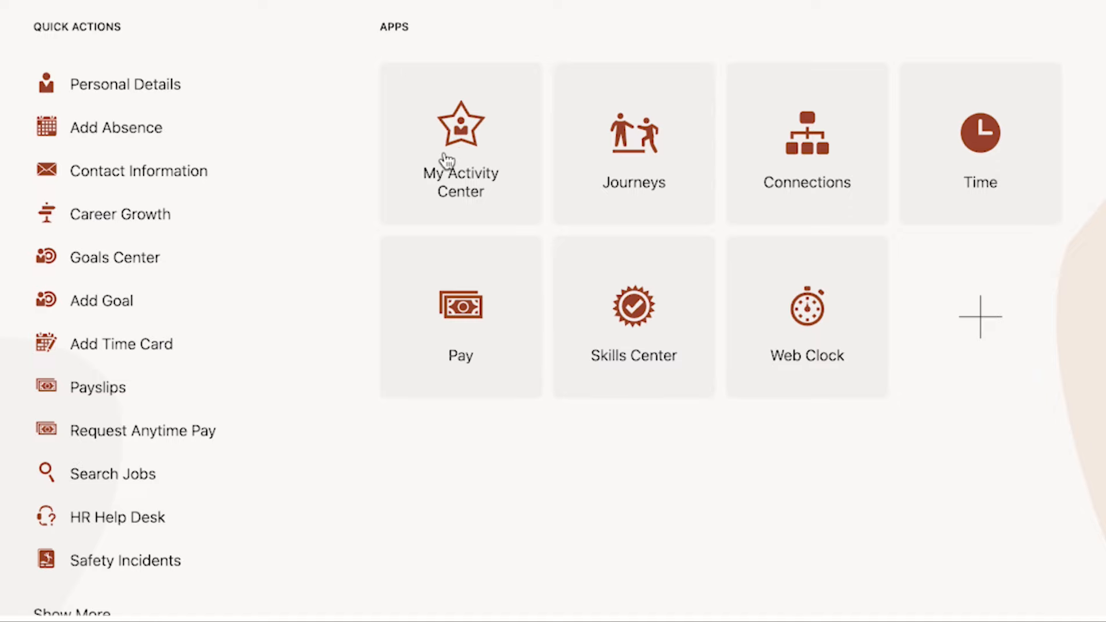
Step: Reach the Things to Finish reminders, including the GLV10002 marketing-description request
scroll("down", 3)
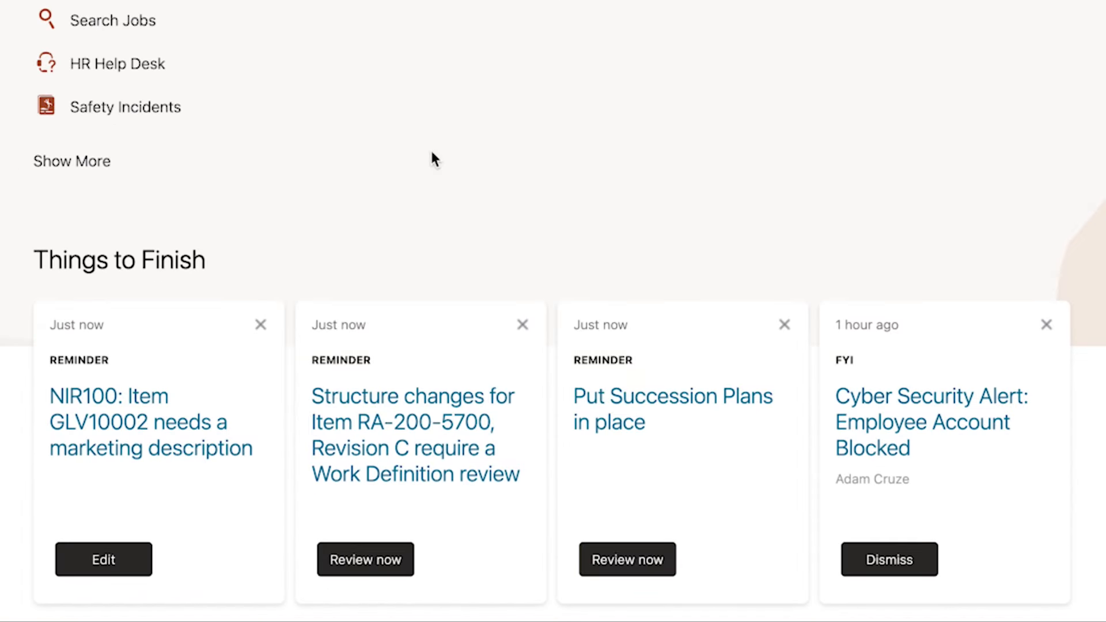
Step: Edit item GLV10002 from its reminder and generate the AI marketing description for the examination gloves
left_click(103, 559)
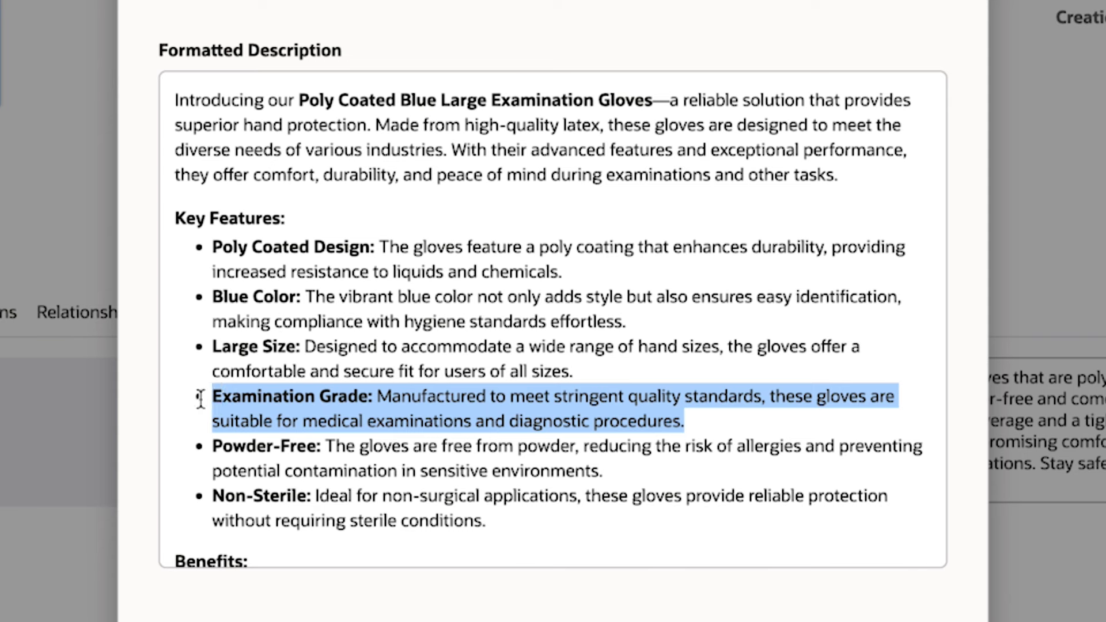
scroll("down", 3)
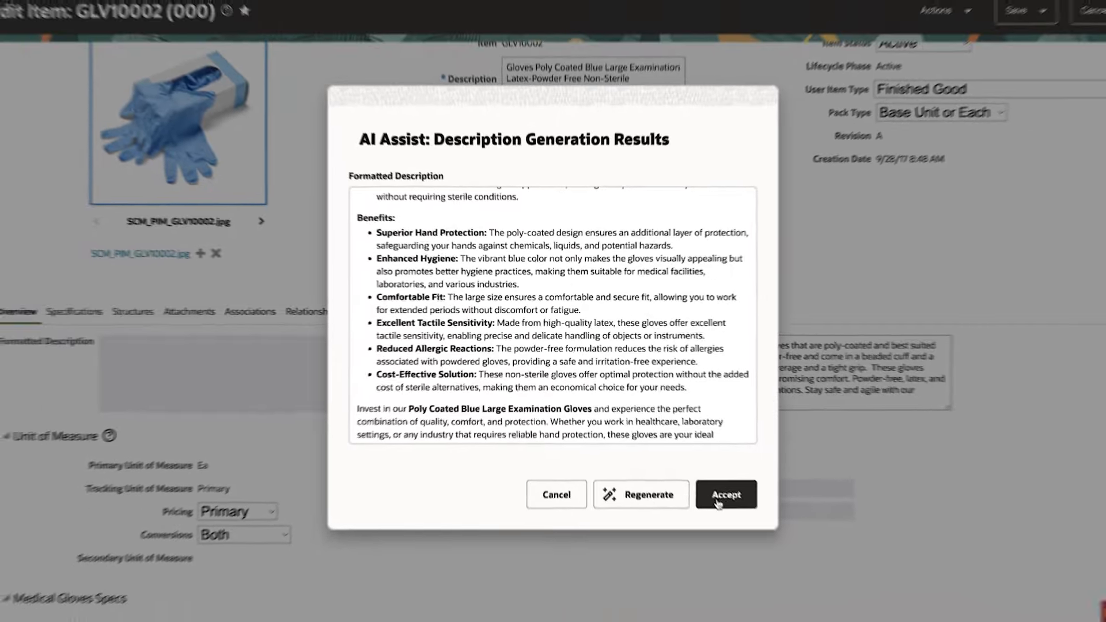
Step: Accept the generated gloves description into GLV10002's Formatted Description and show the Save choices
left_click(725, 494)
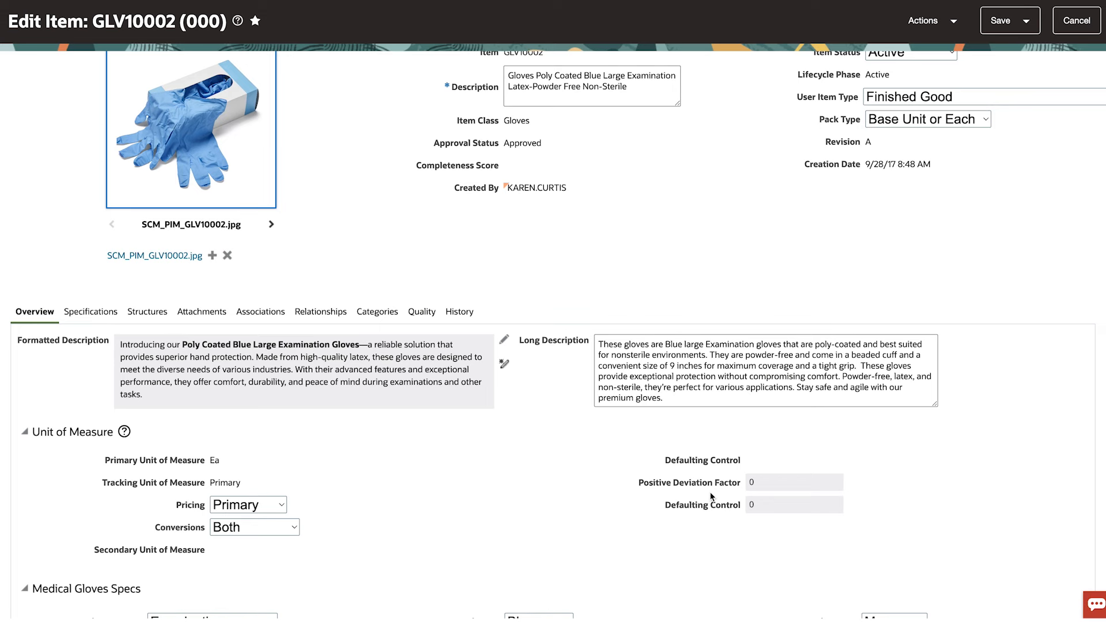
left_click(1029, 19)
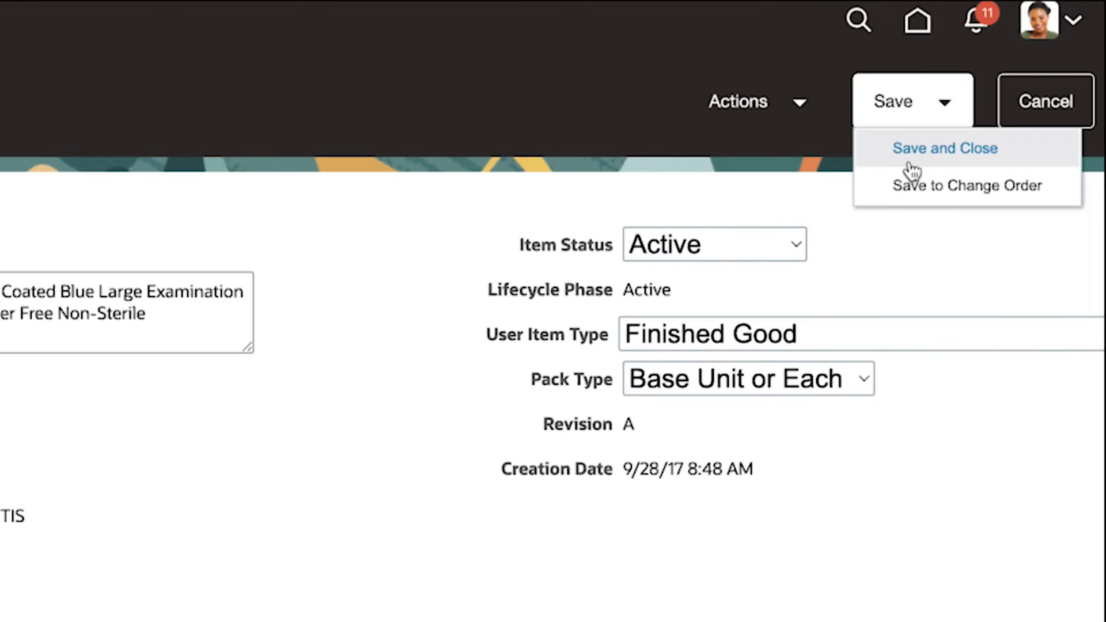